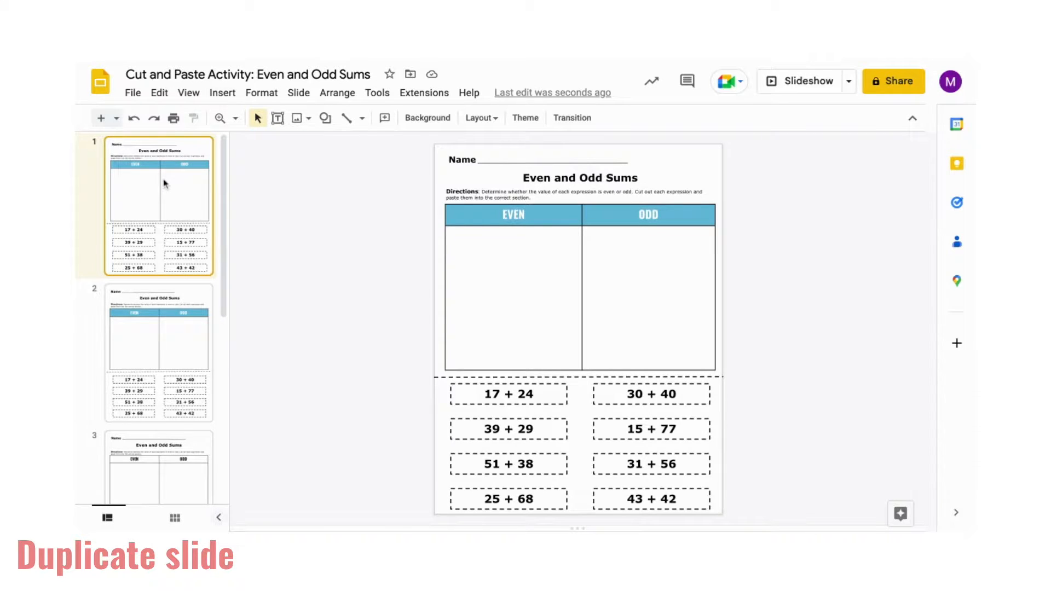
- Duplicate the first Even and Odd Sums worksheet slide so its copy becomes slide 2
right_click(164, 183)
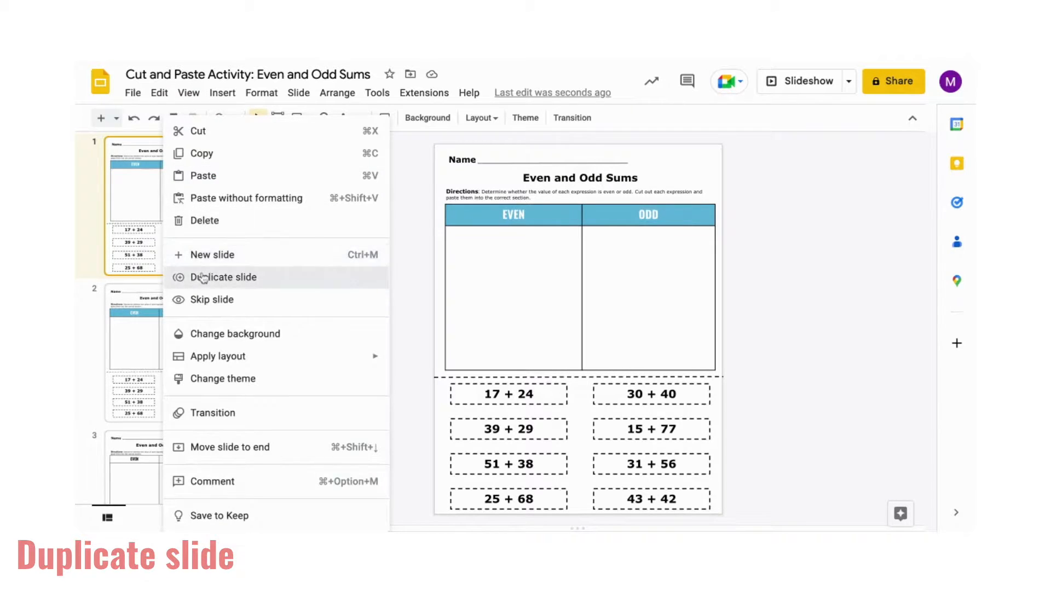
click(223, 277)
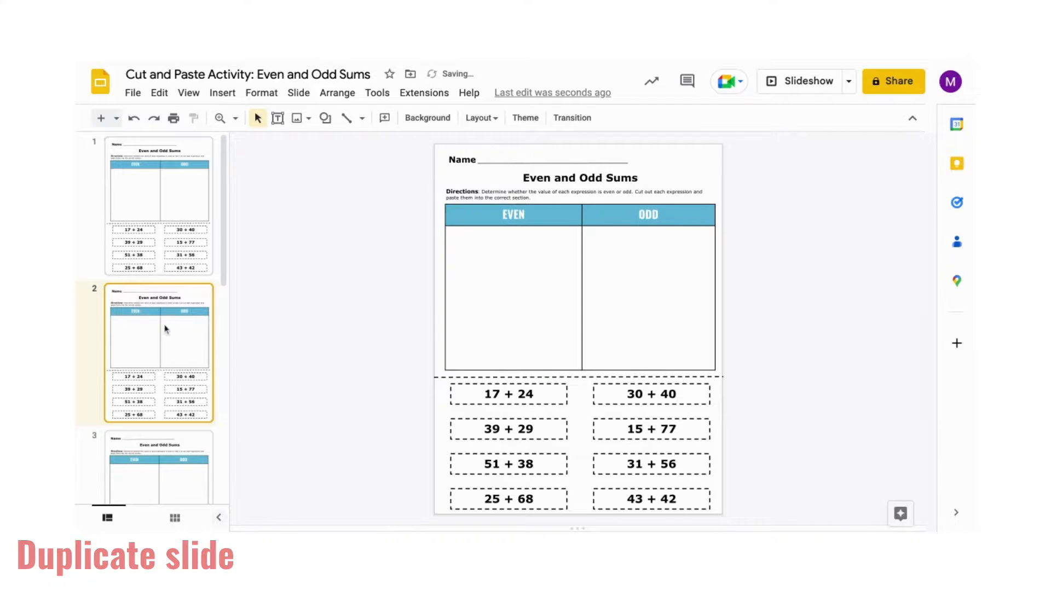
mouse_move(408, 281)
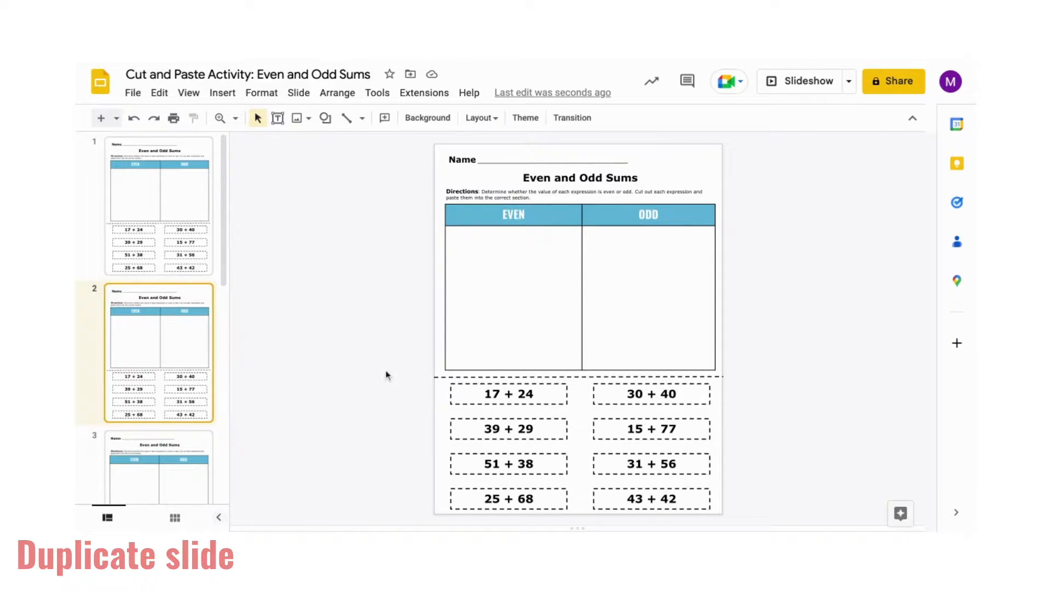
- Delete all eight sum expression boxes from slide 2, leaving the blank Even/Odd chart
drag(382, 400, 757, 510)
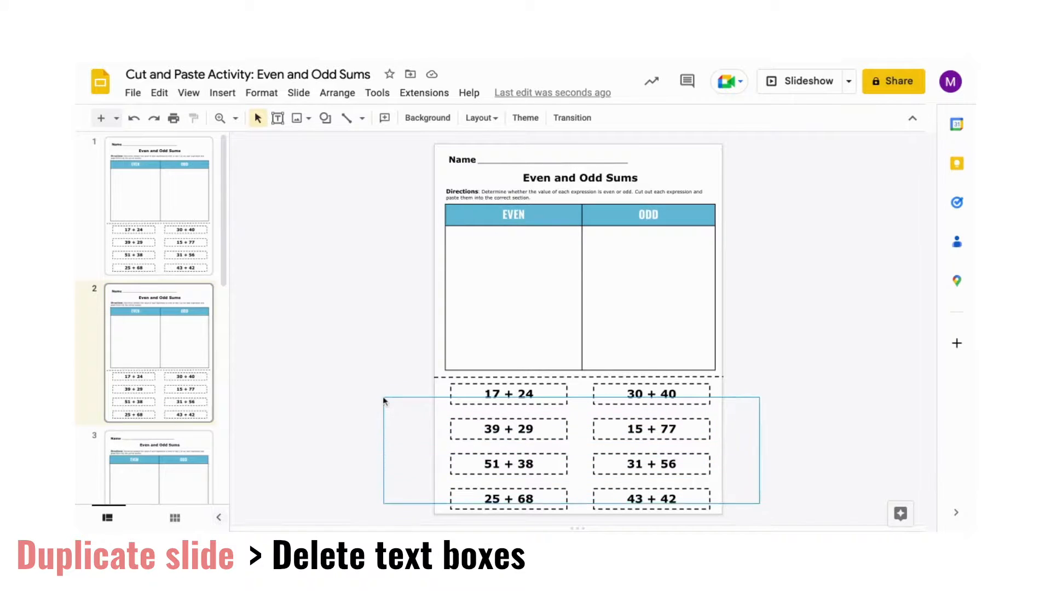
key(Delete)
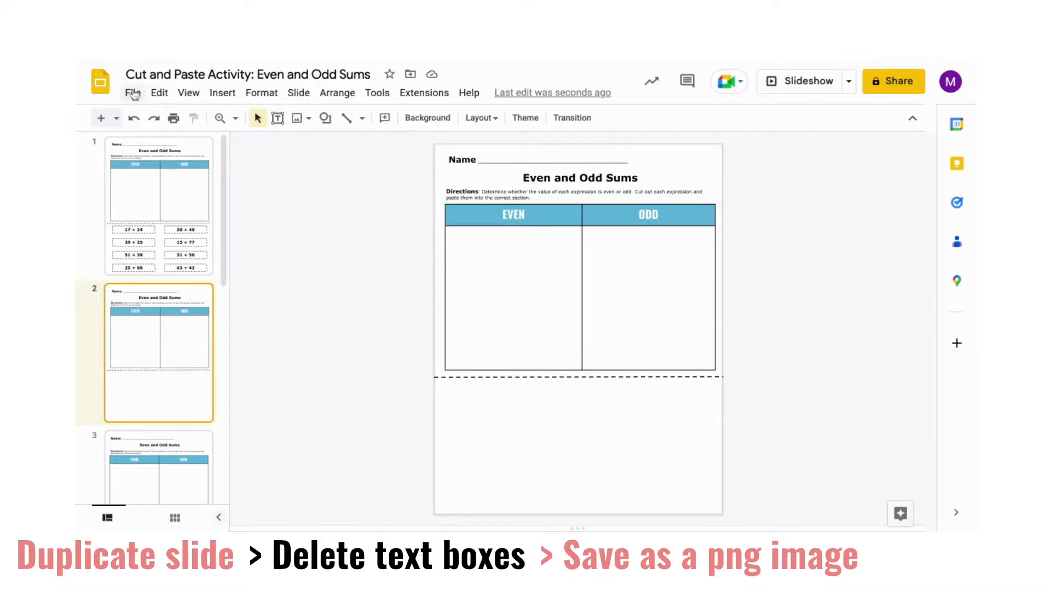
- Start downloading the emptied Even/Odd chart slide as a PNG image
click(133, 93)
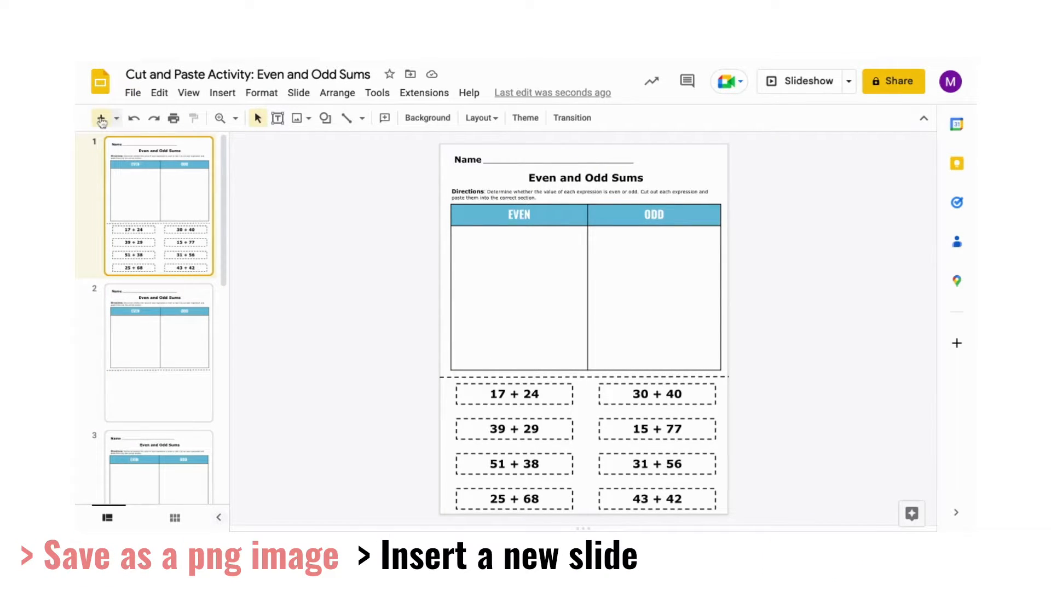
- Insert a new slide with the saved blank chart PNG as background, then reselect the original slide
click(101, 117)
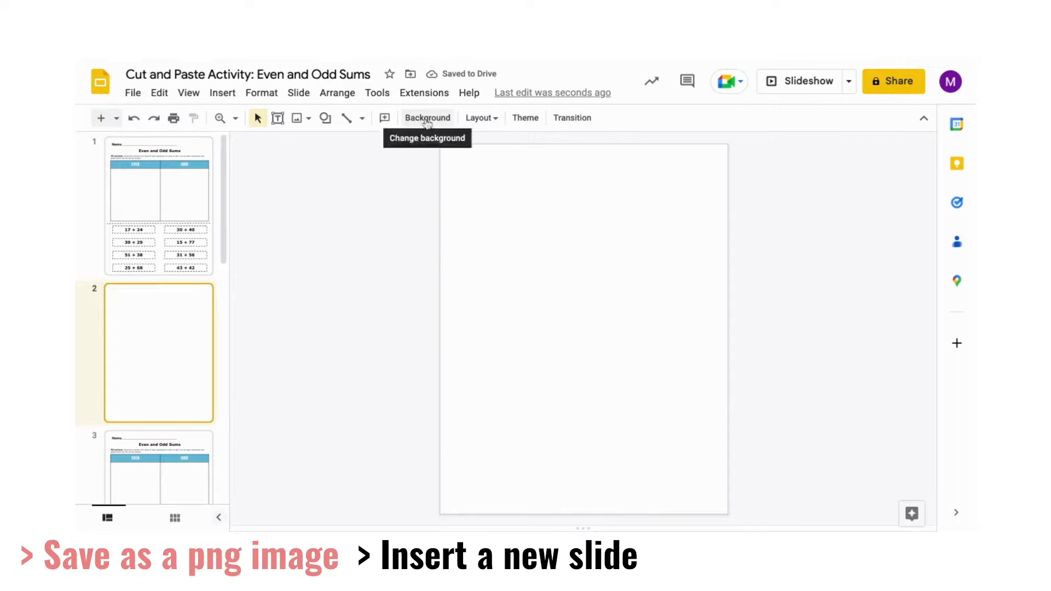
click(427, 118)
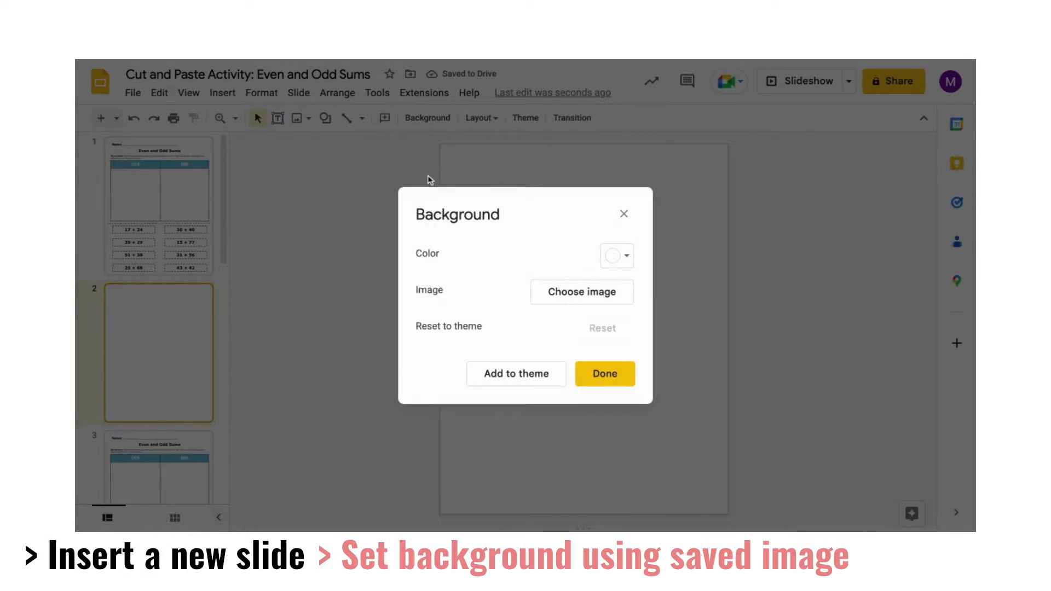
click(582, 291)
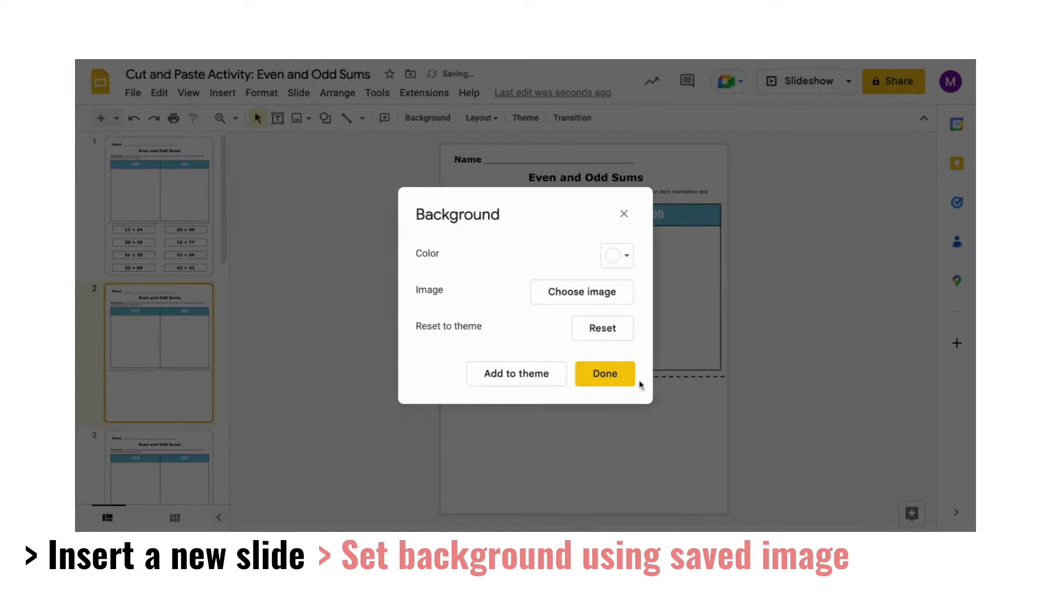
click(604, 373)
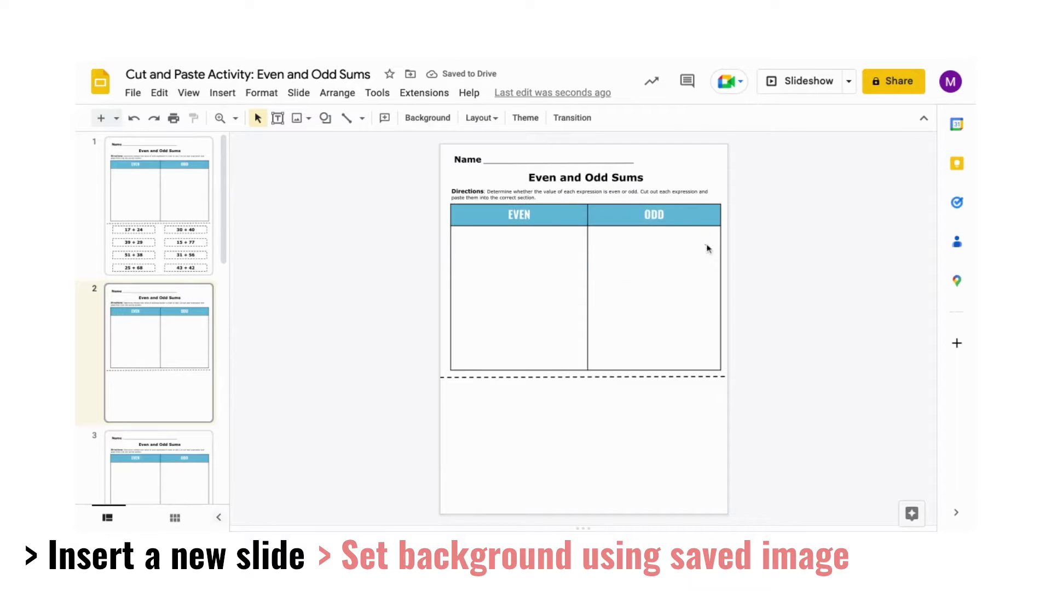
mouse_move(634, 211)
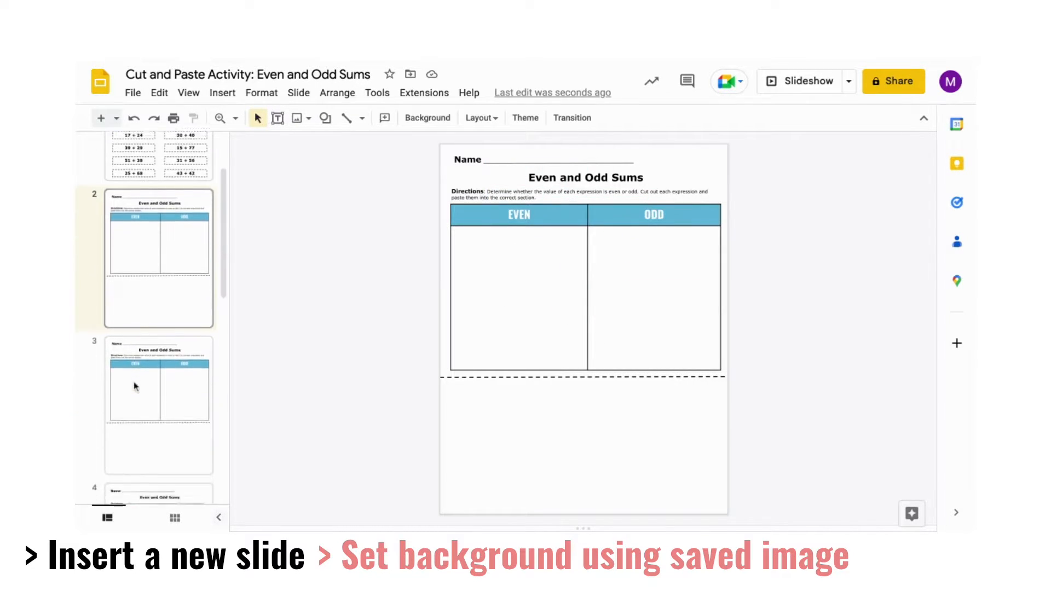
click(513, 227)
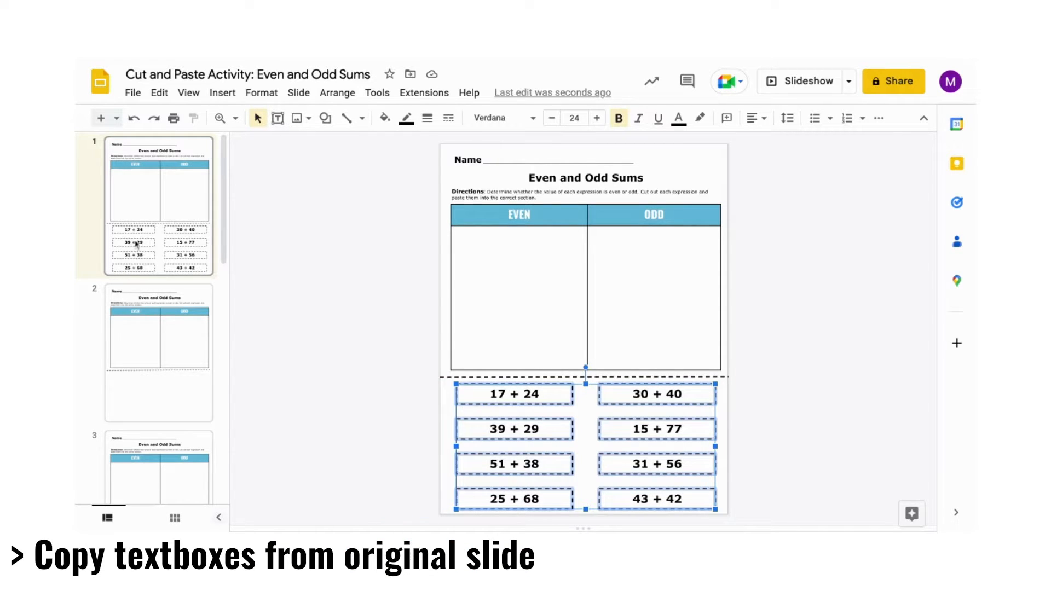
- Paste the copied eight expression boxes onto the image-background slide 2
click(159, 350)
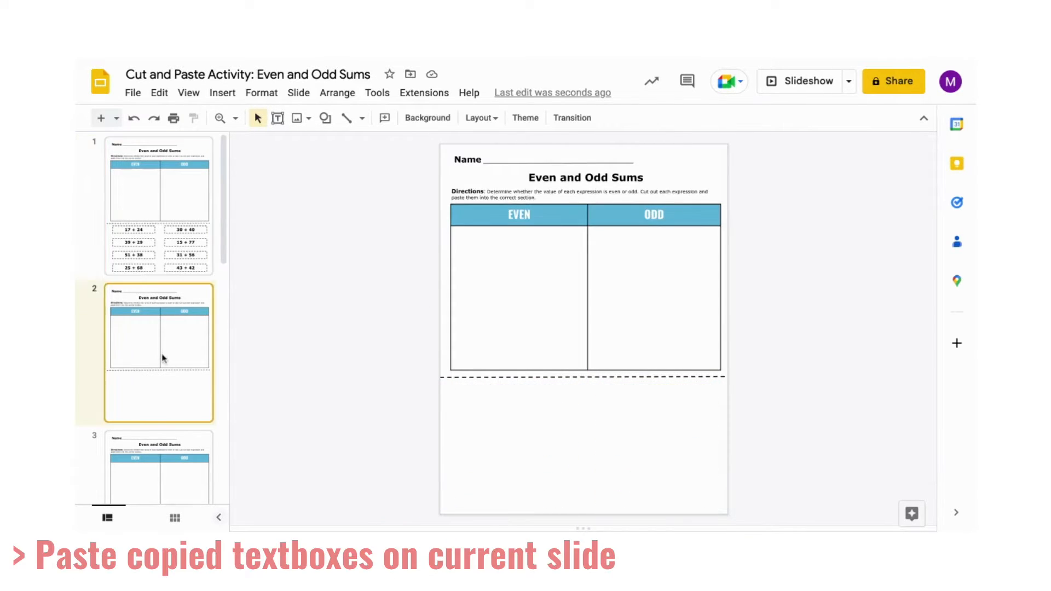
key(Ctrl+v)
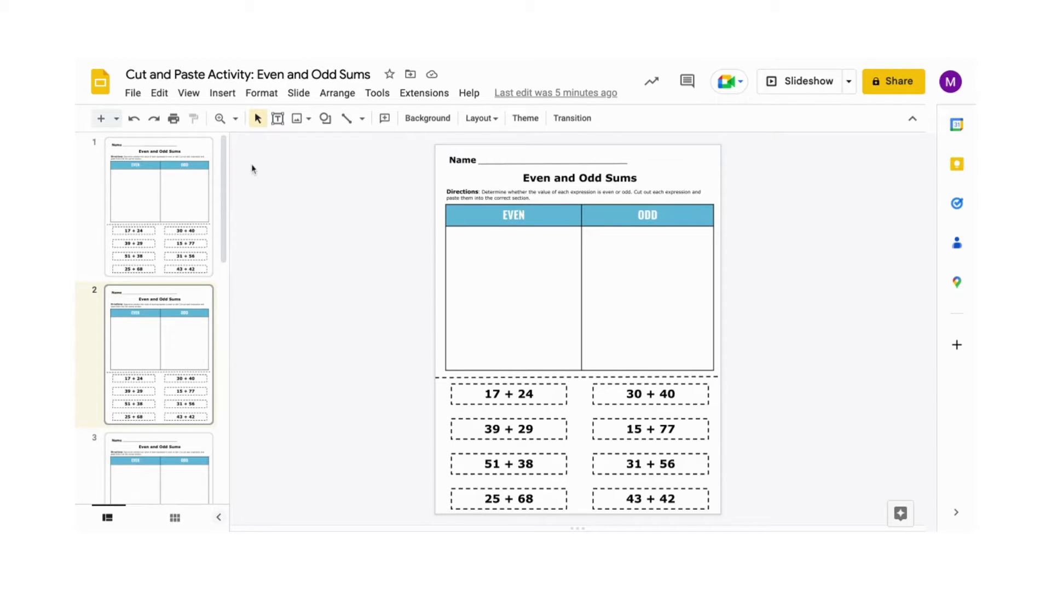
mouse_move(253, 210)
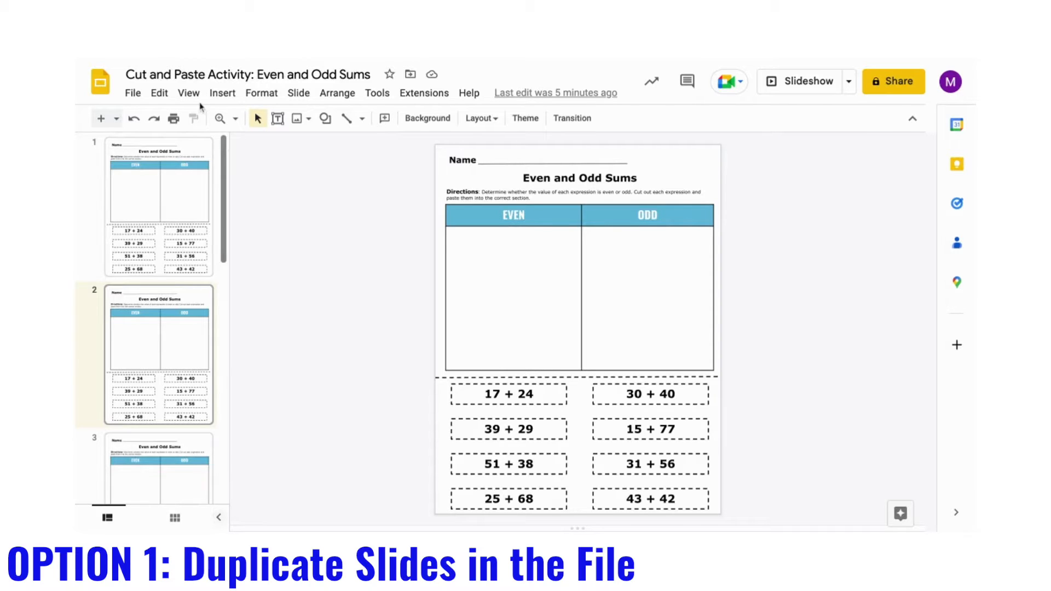
- Copy the selected slide into 'Cut and Paste Activity: Even and Odd Sums Independent Work' without notes
click(133, 93)
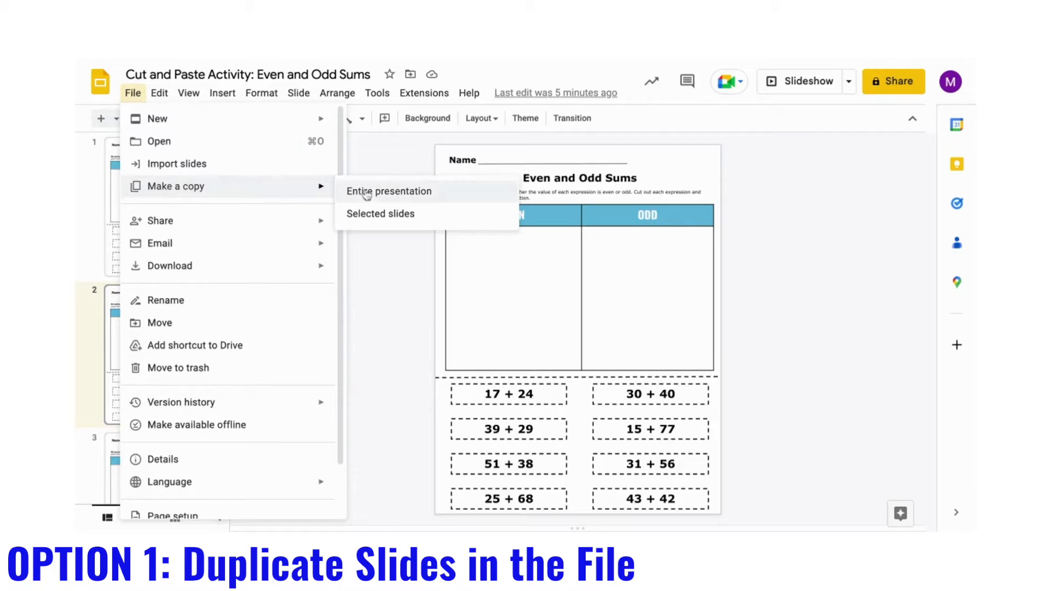
click(379, 213)
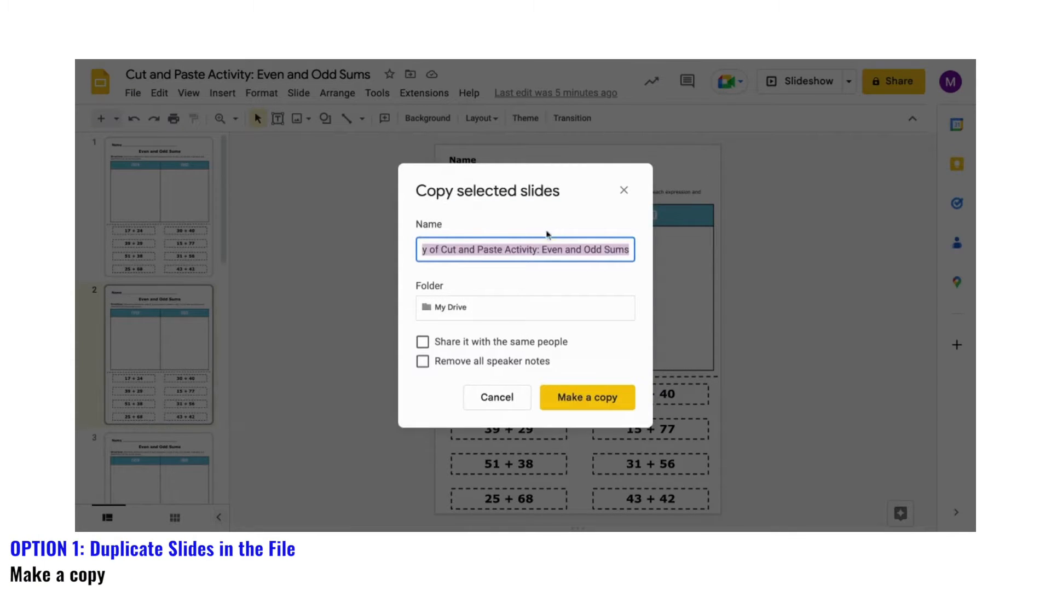
click(599, 250)
text( Independent Activity)
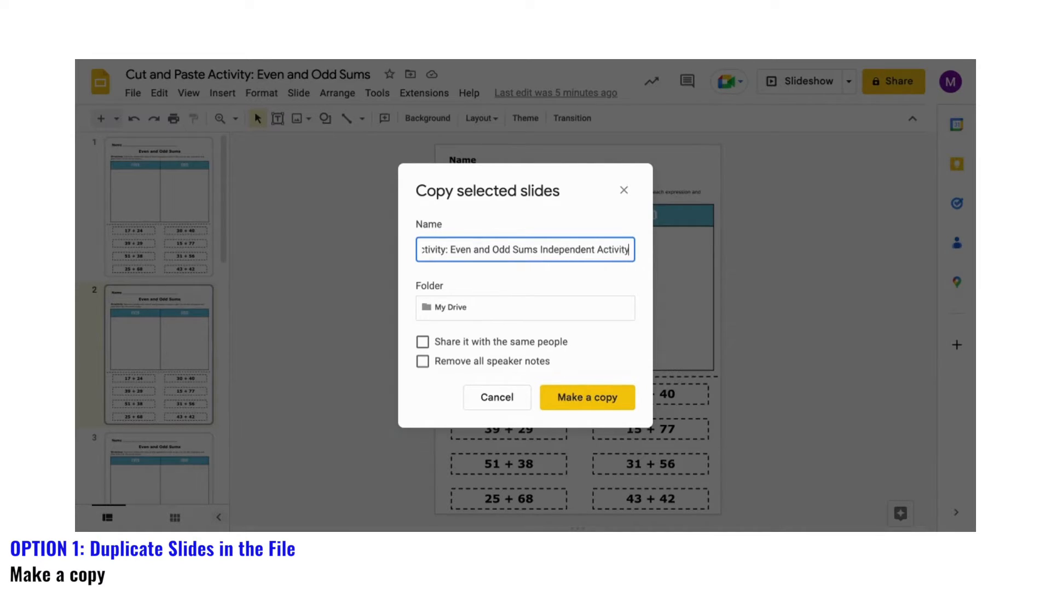
click(422, 361)
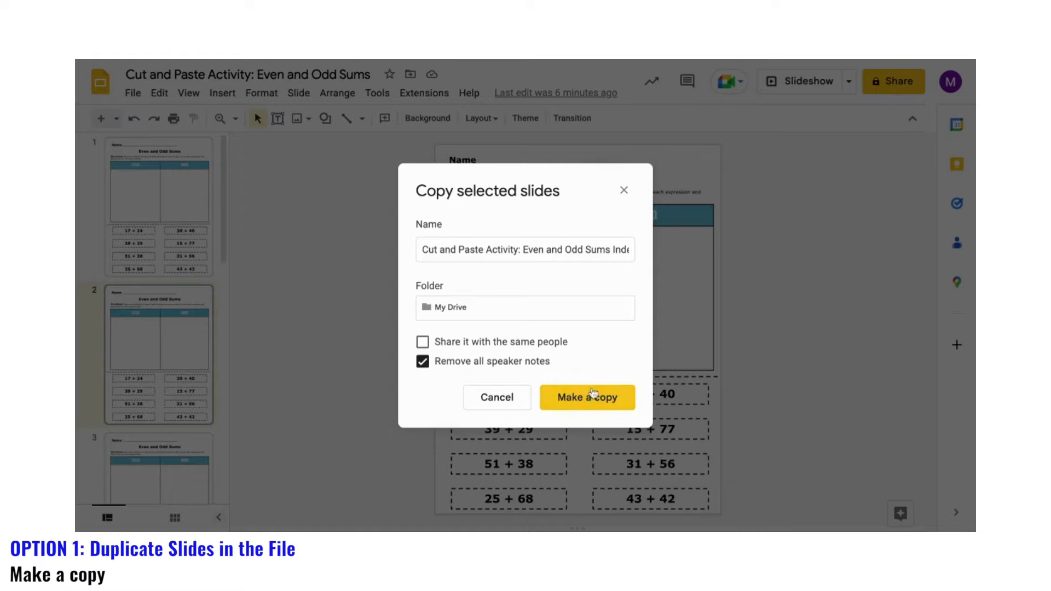
click(587, 397)
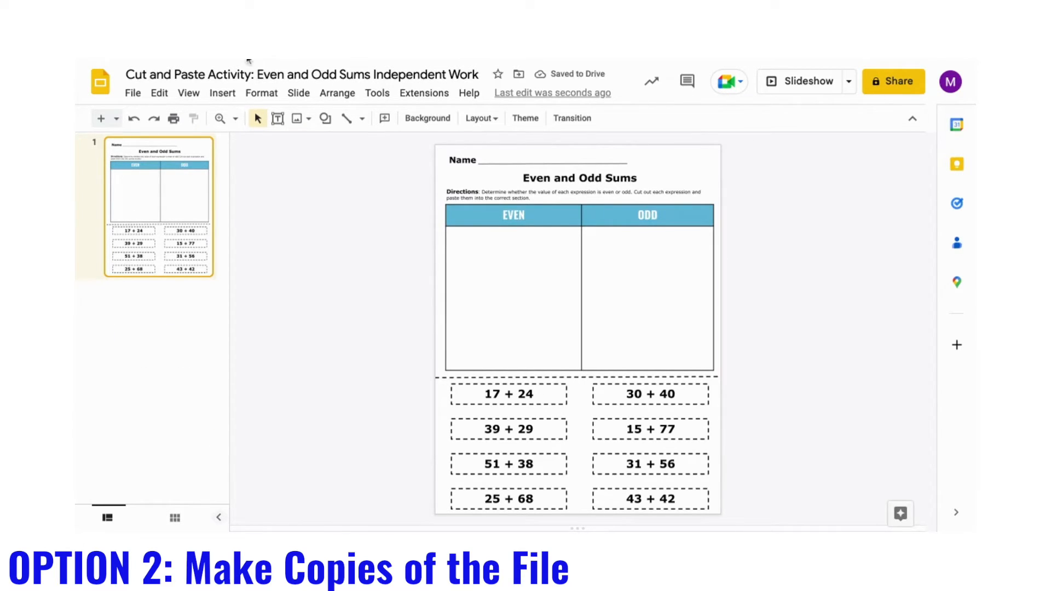
- Make Joseph's copy of the activity file and drag 17 + 24 into the EVEN column
click(304, 74)
text( - Original Copy)
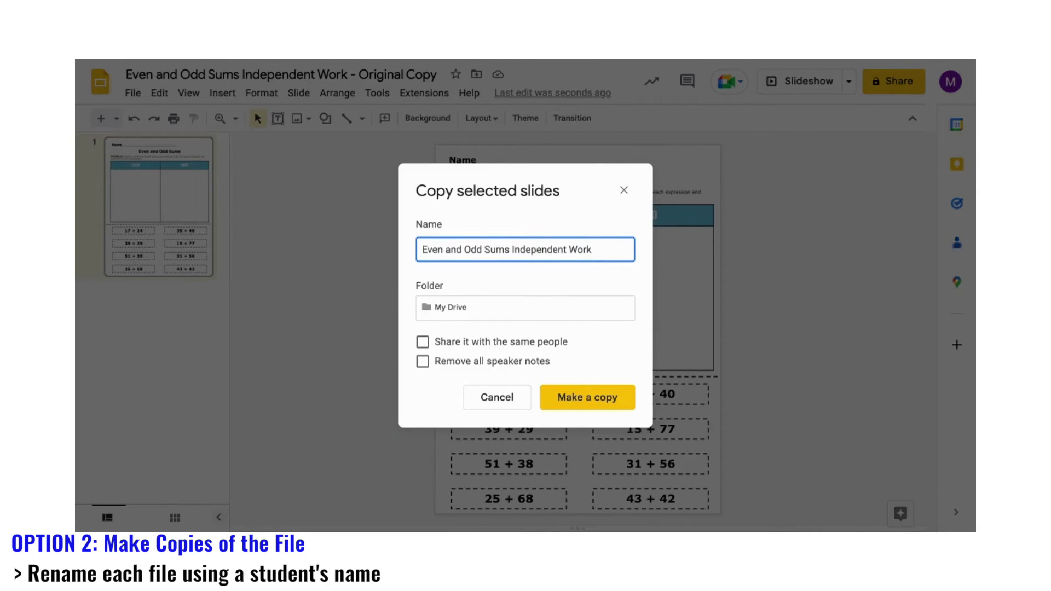
text(Joseph -)
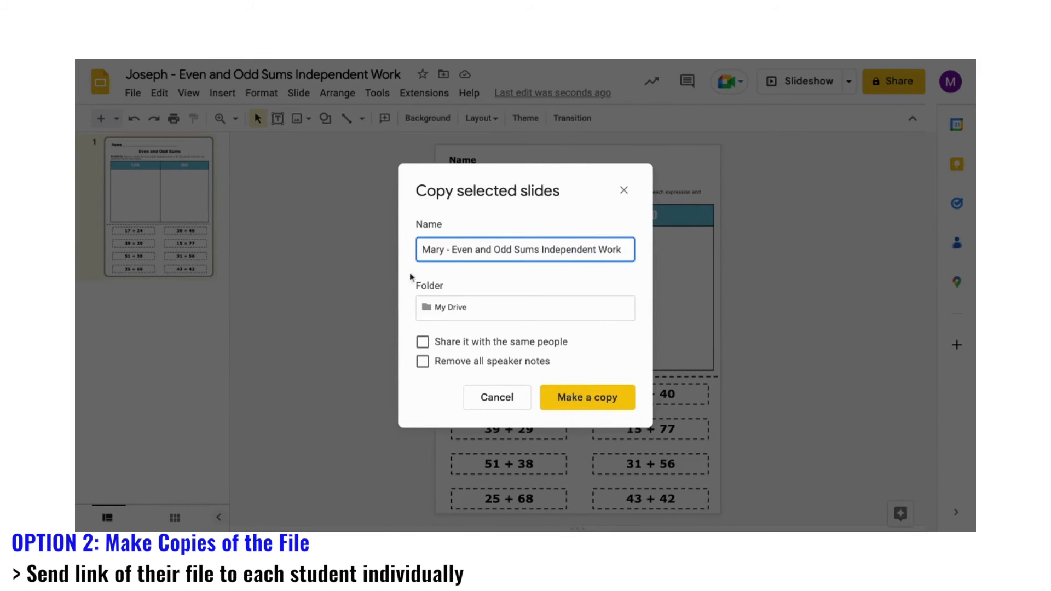
click(587, 397)
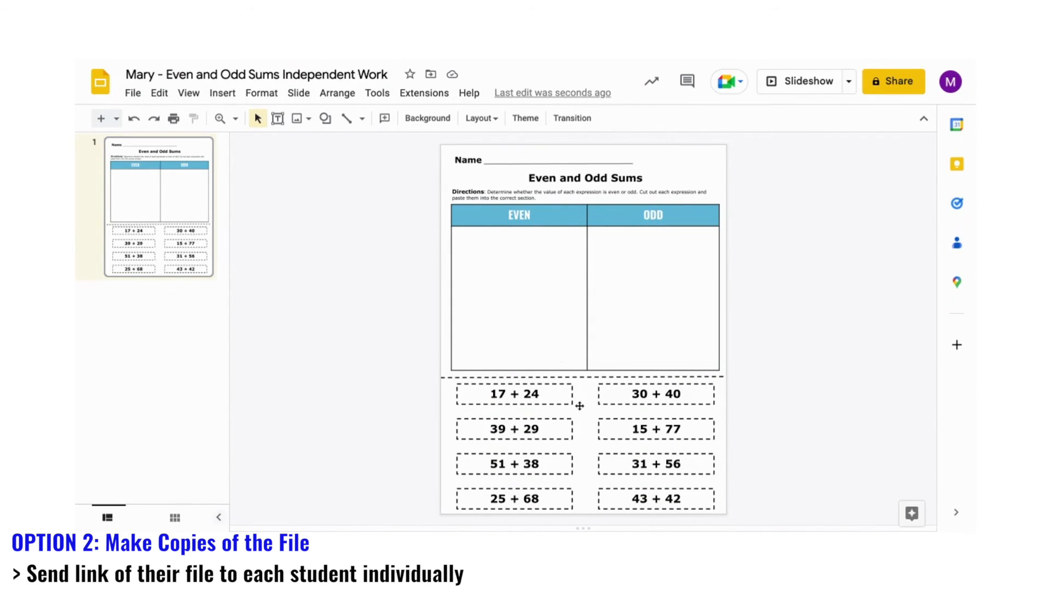
drag(514, 394, 510, 300)
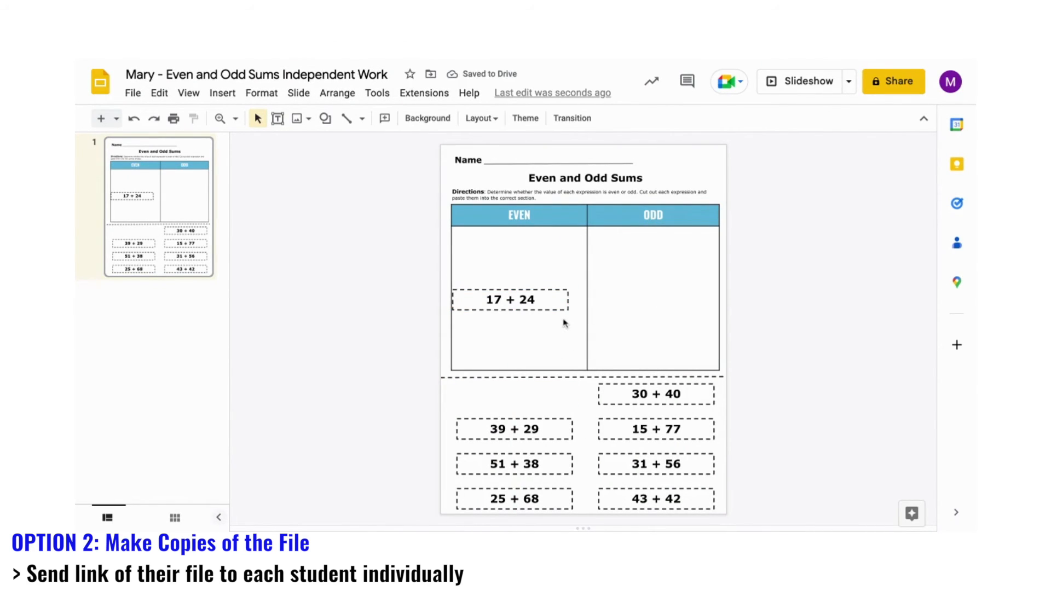